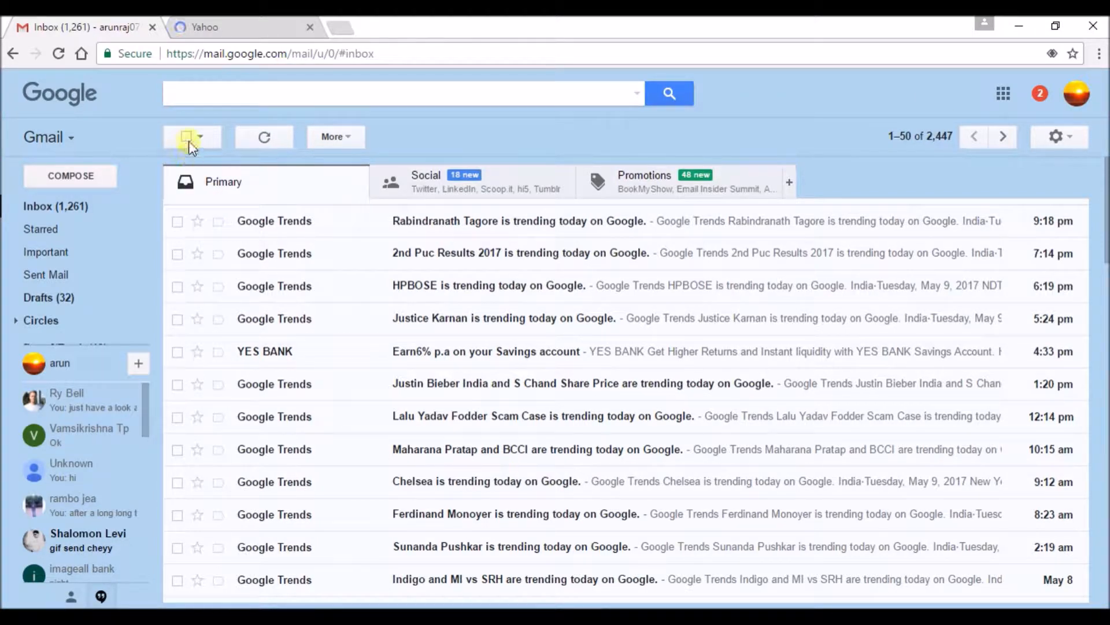
# Select all 50 conversations on the first Primary inbox page and scroll the list
pyautogui.click(187, 136)
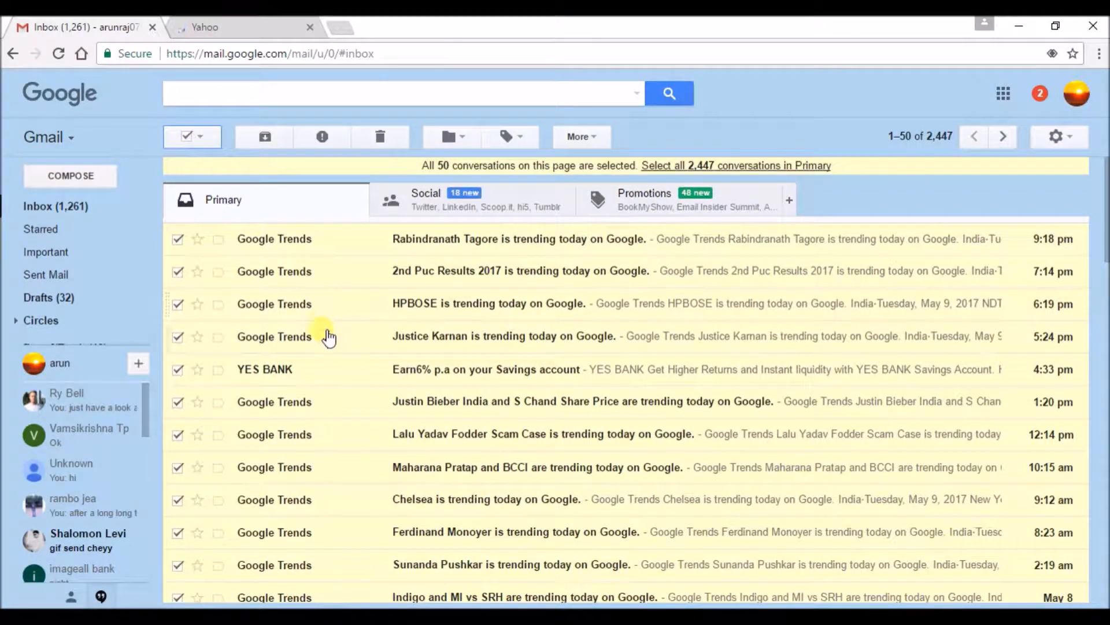
pyautogui.scroll(-3)
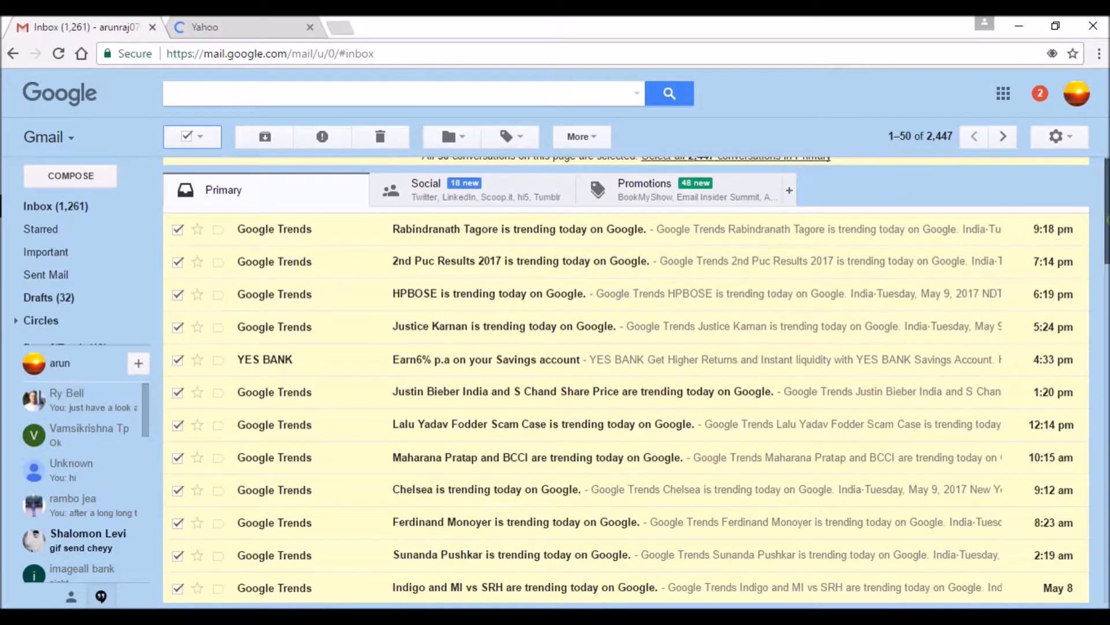
pyautogui.scroll(-3)
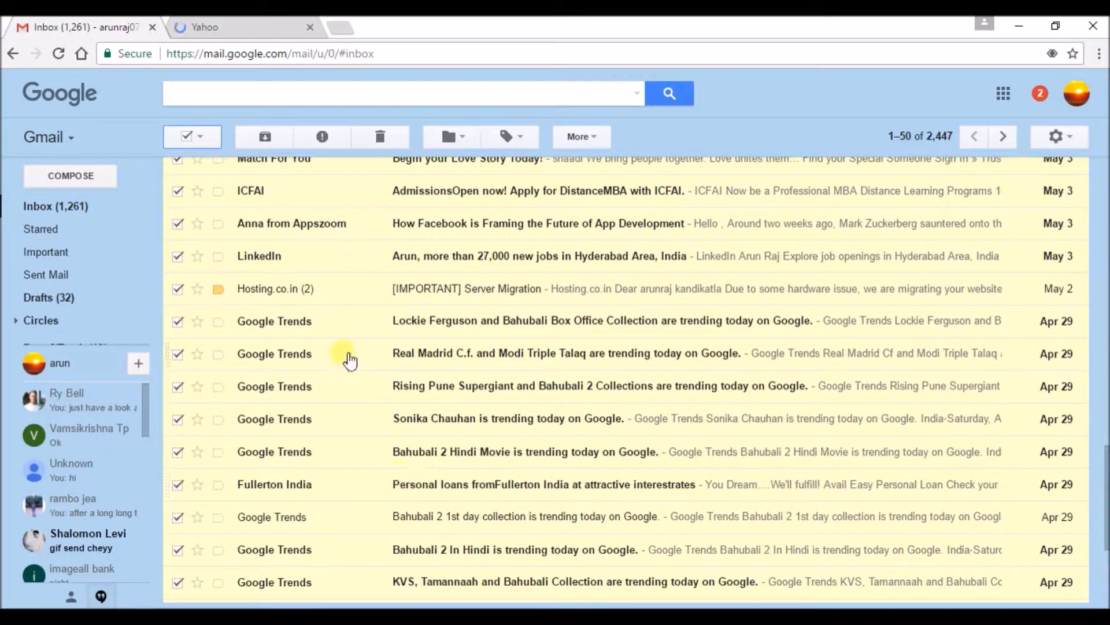
pyautogui.moveTo(249, 298)
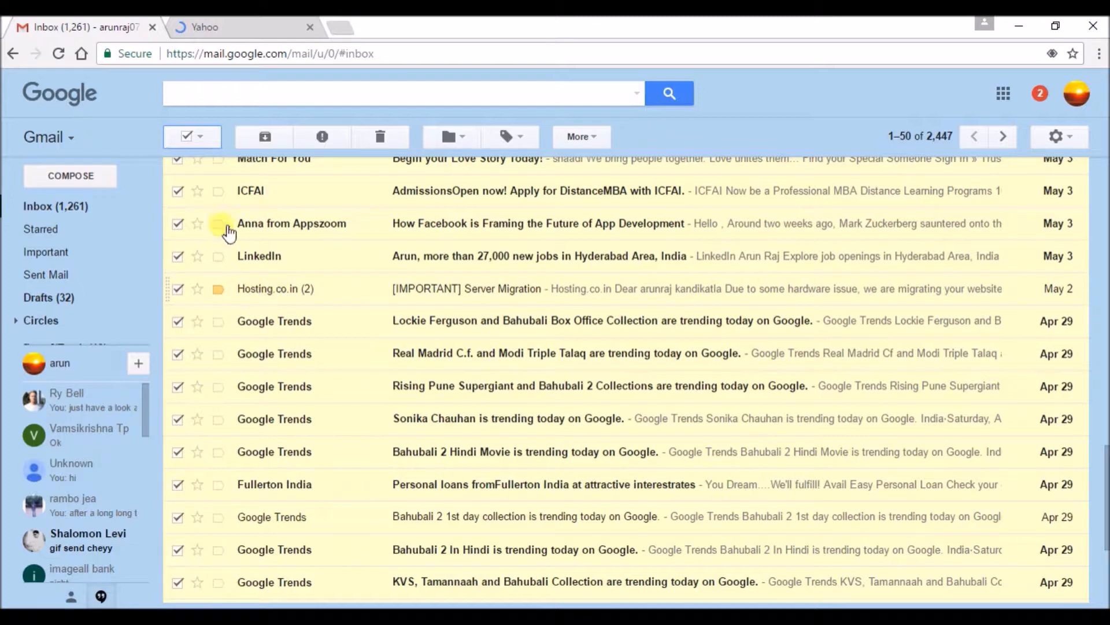
# Deselect all, view the Hosting.co.in email, then enter 'Hosting.co.in' in the search box
pyautogui.click(186, 136)
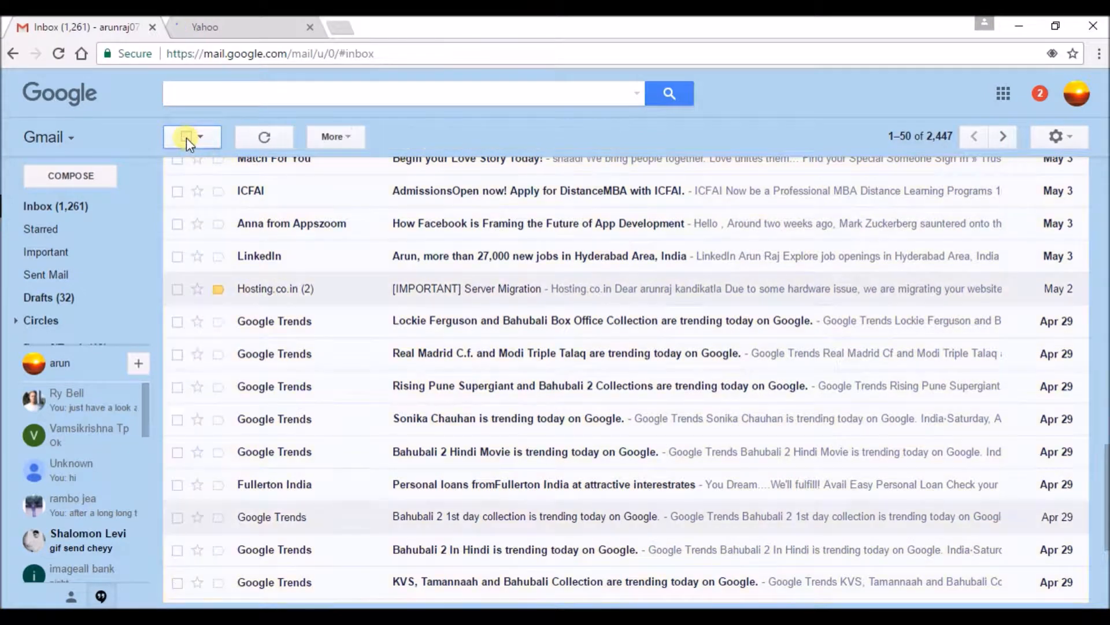
pyautogui.moveTo(286, 297)
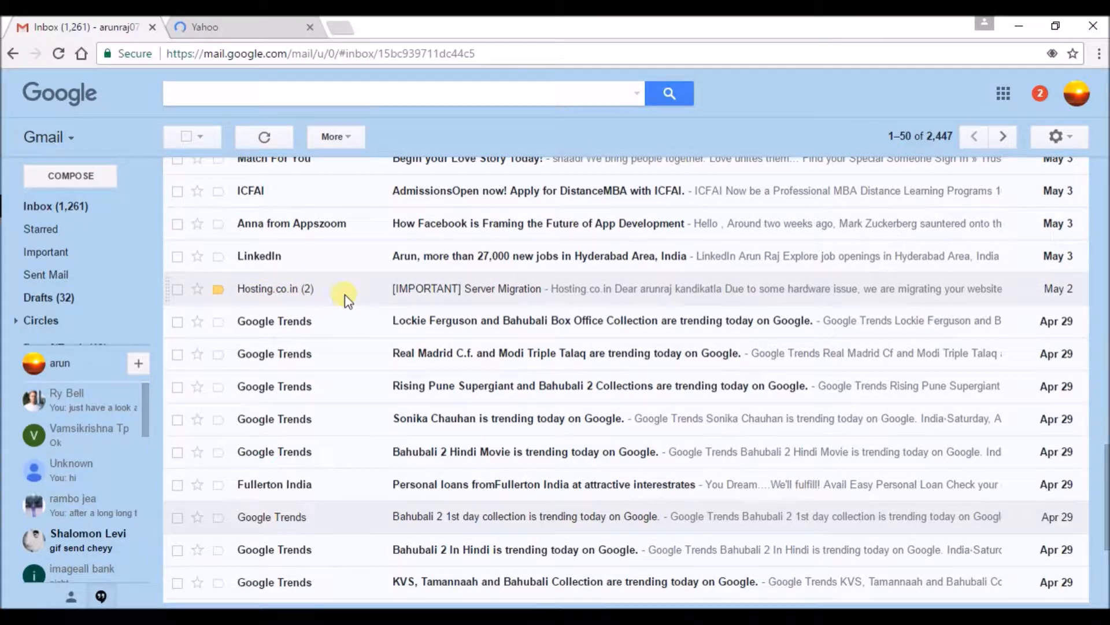
pyautogui.click(465, 288)
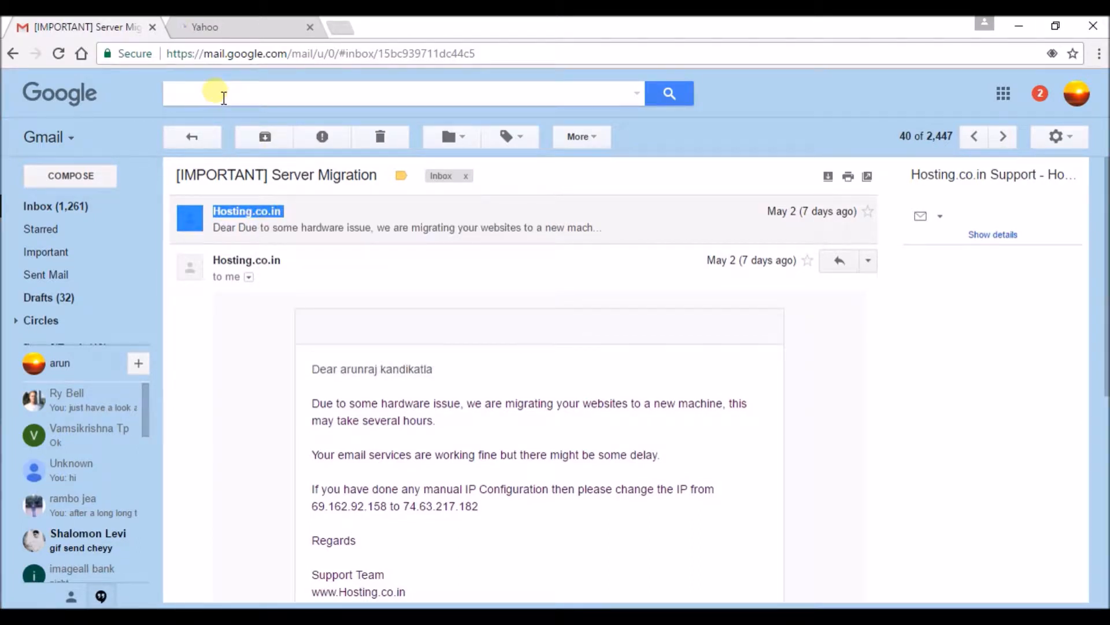
pyautogui.write('Hosting.co.in')
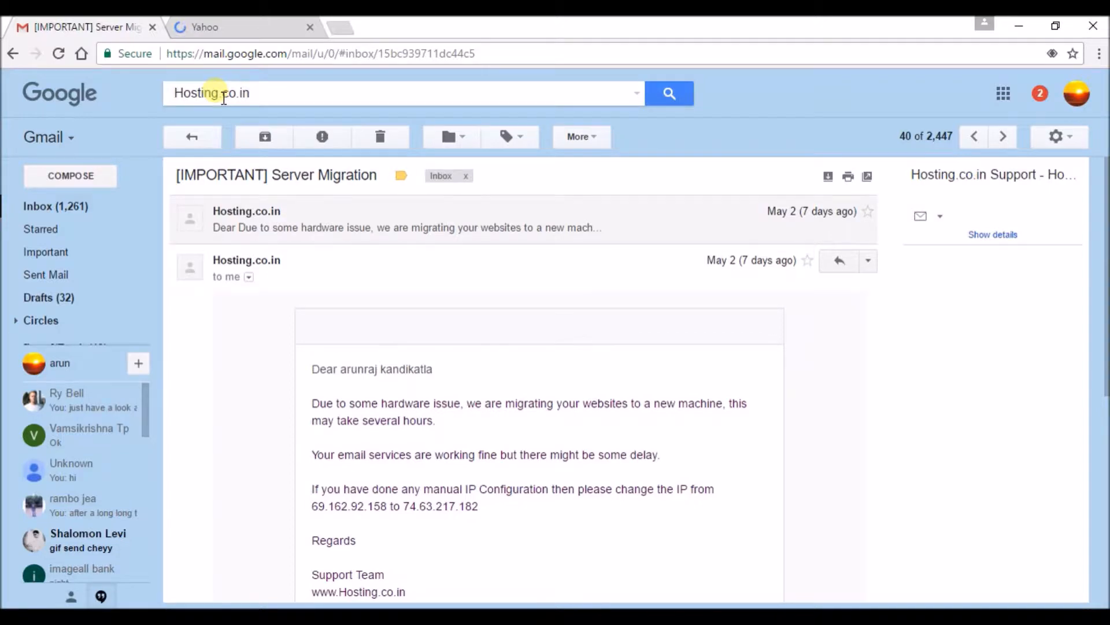
pyautogui.click(13, 53)
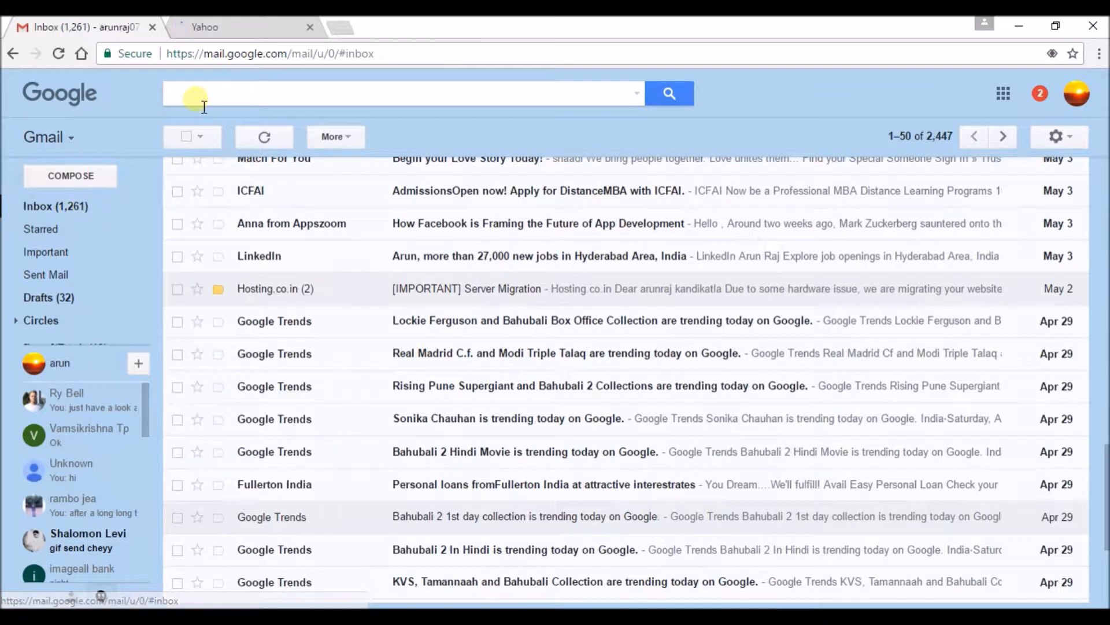
pyautogui.write('Hosting.co.in')
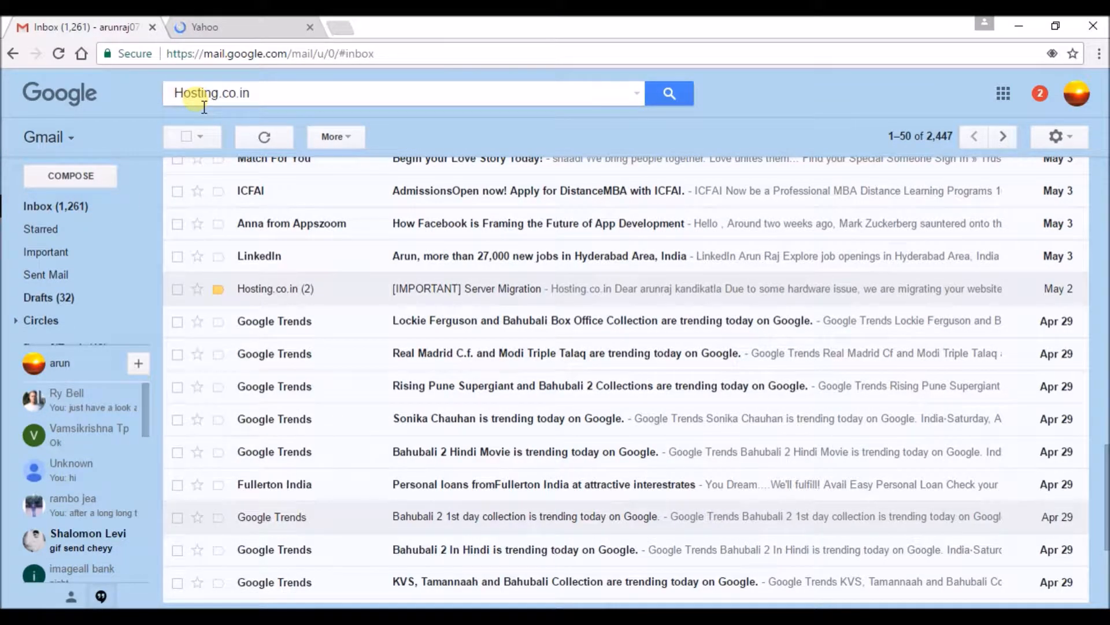
# Run the 'Hosting.co.in' search and scroll through the 50 matching conversations
pyautogui.click(668, 93)
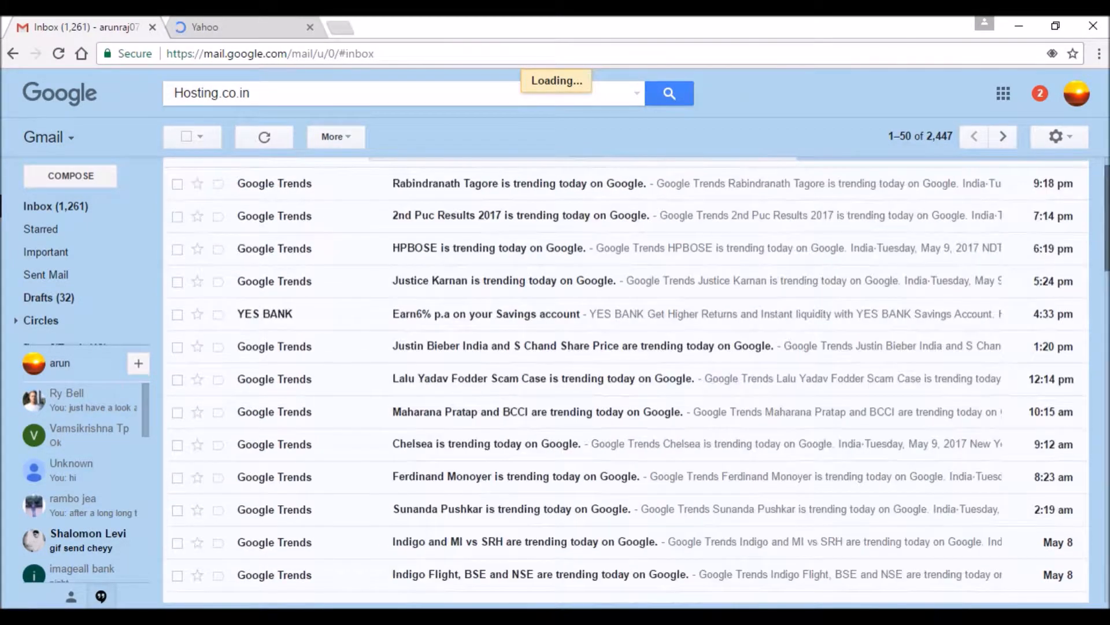
pyautogui.click(668, 93)
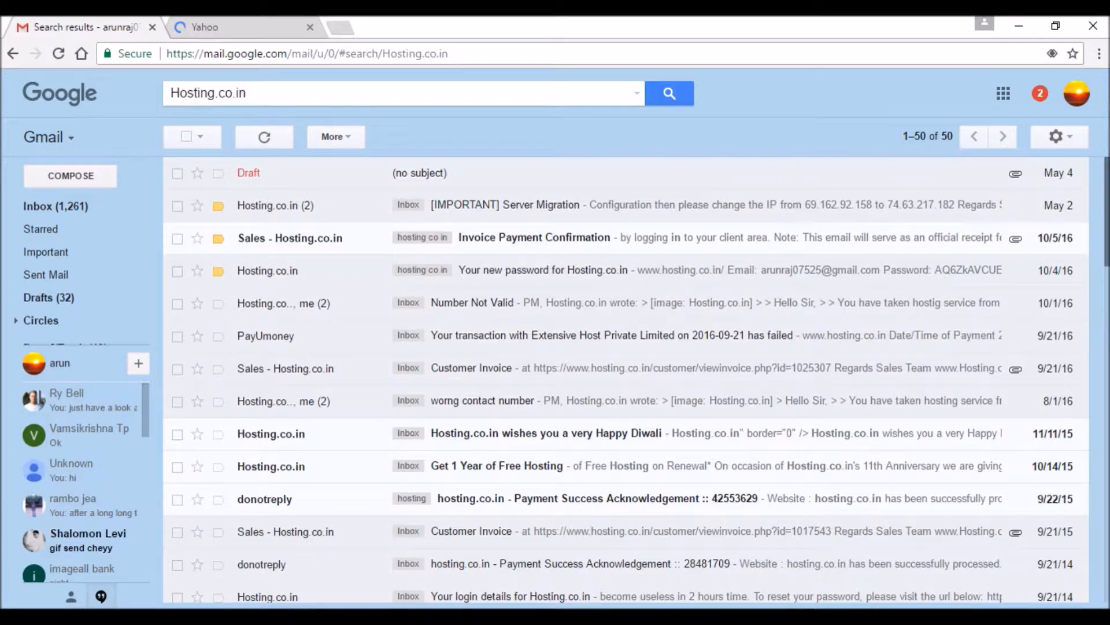
pyautogui.scroll(-3)
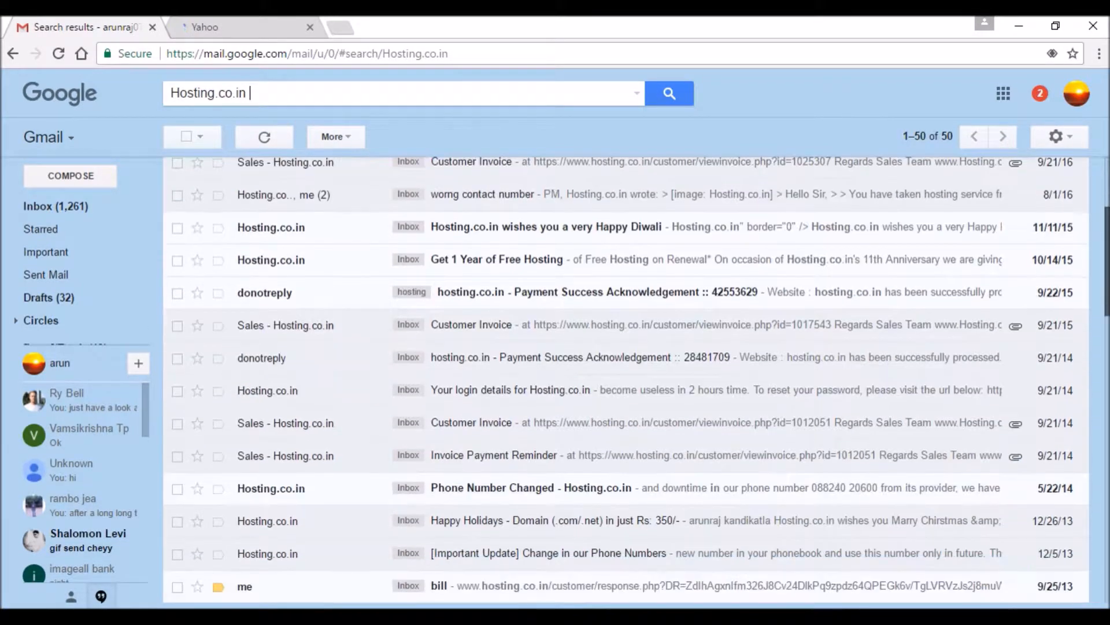
pyautogui.scroll(-3)
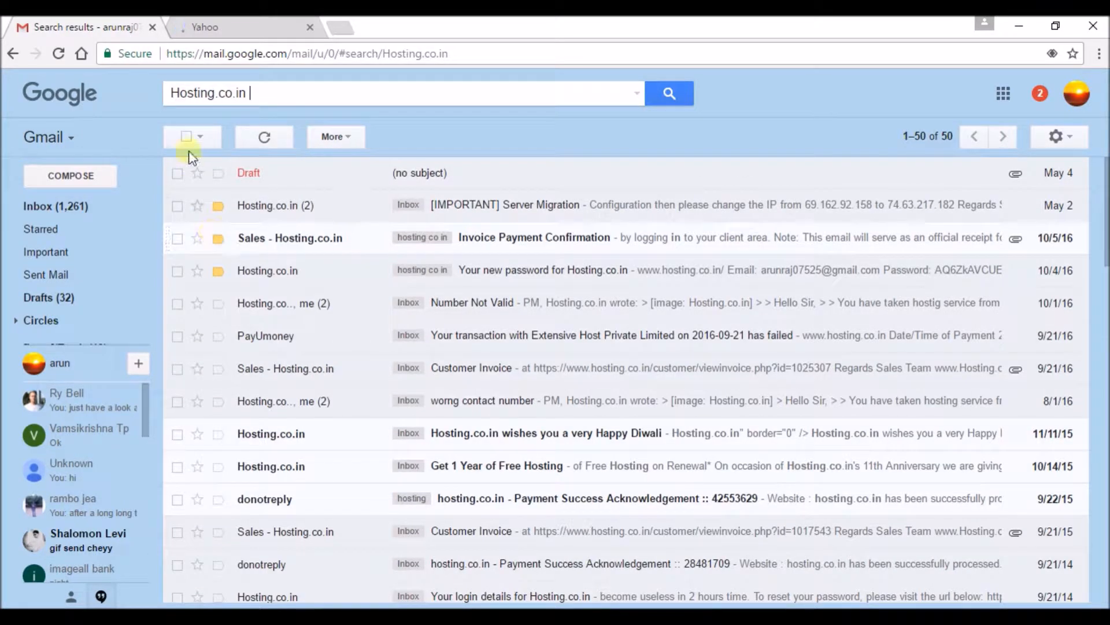
# Select all 50 Hosting.co.in results, move them to Trash, then undo the deletion
pyautogui.click(186, 136)
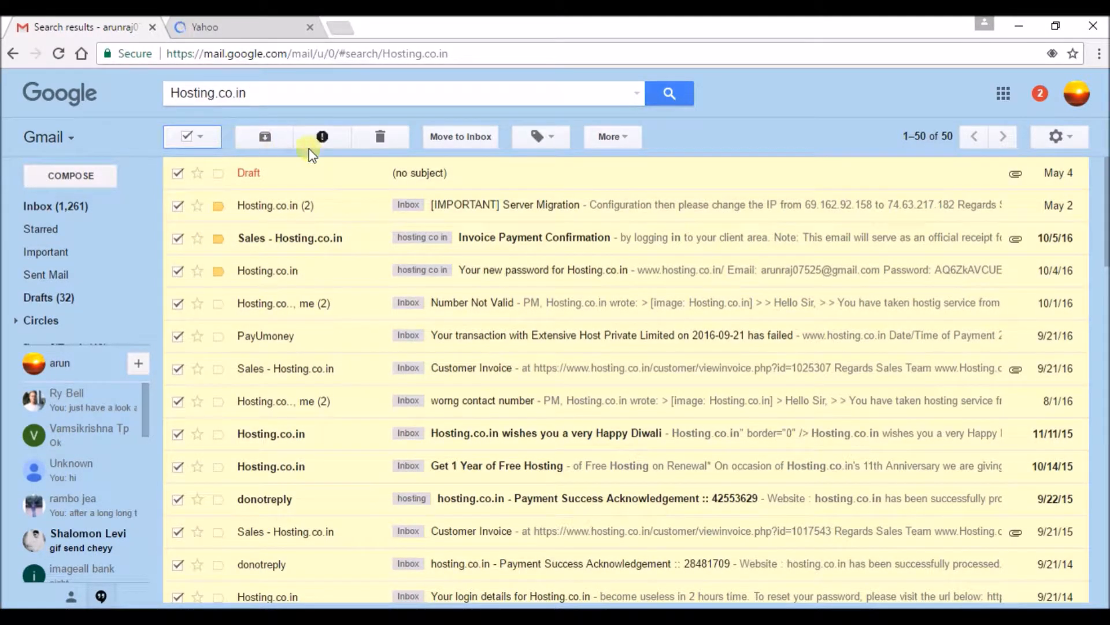
pyautogui.click(381, 136)
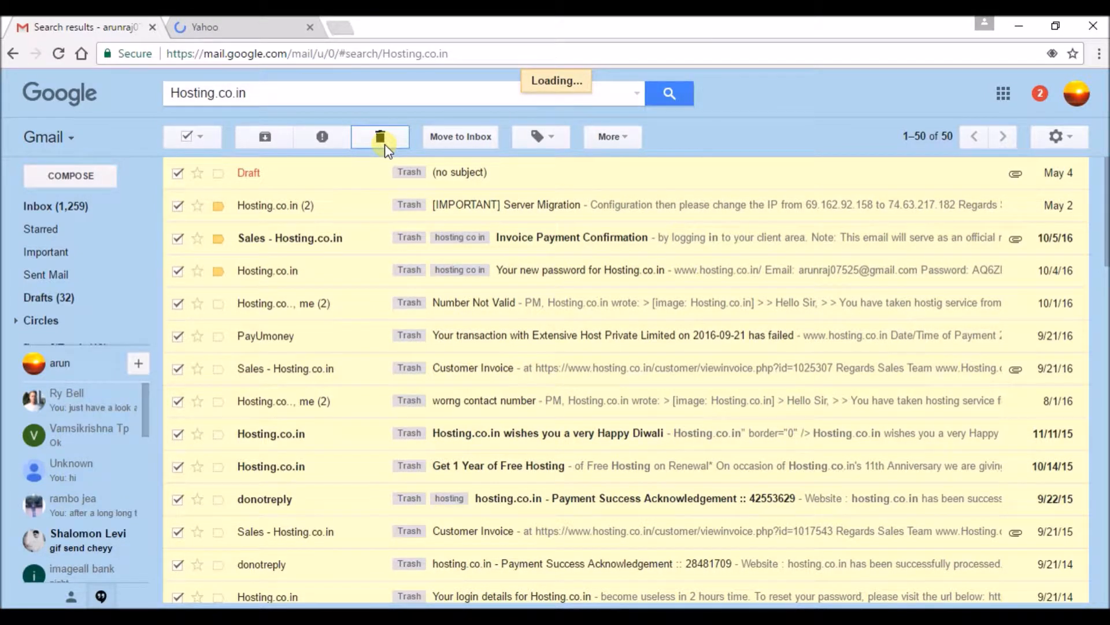
pyautogui.click(381, 137)
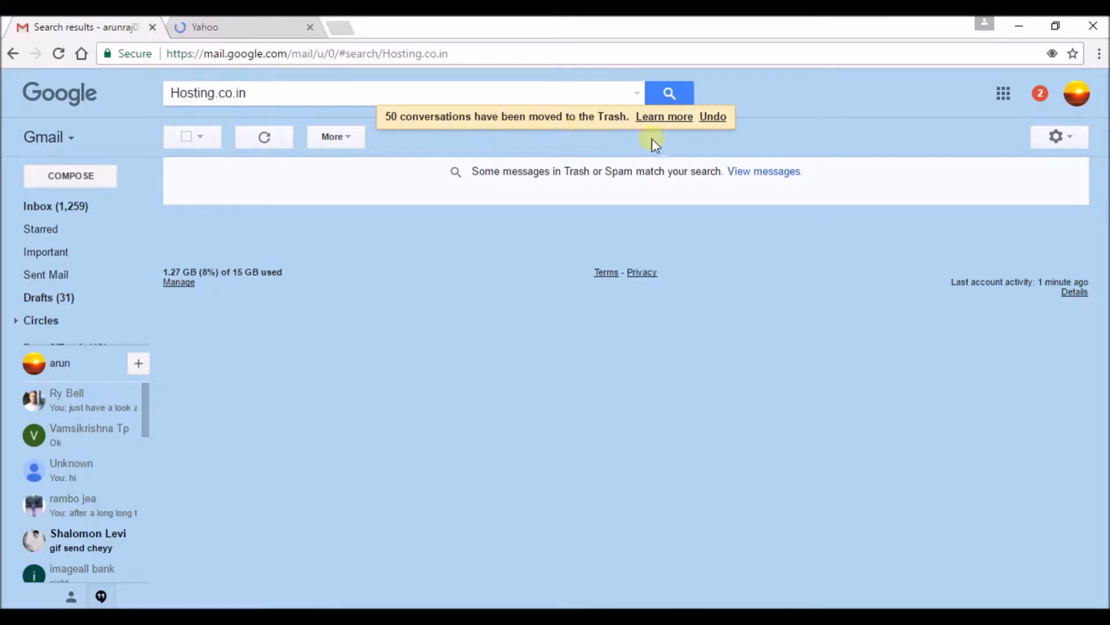
pyautogui.moveTo(714, 117)
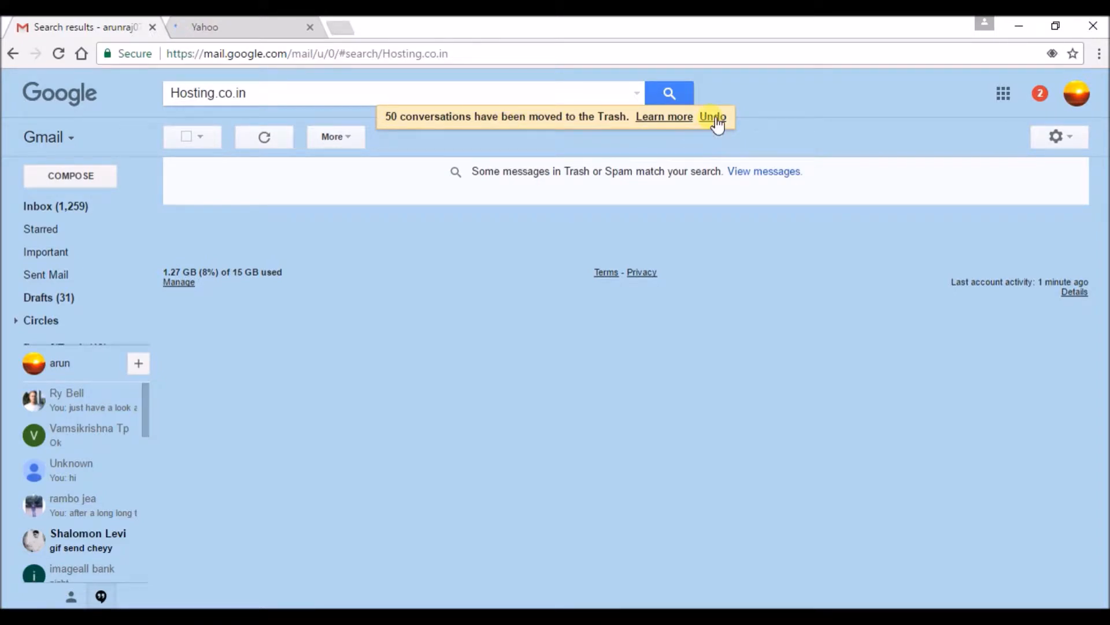
pyautogui.click(714, 117)
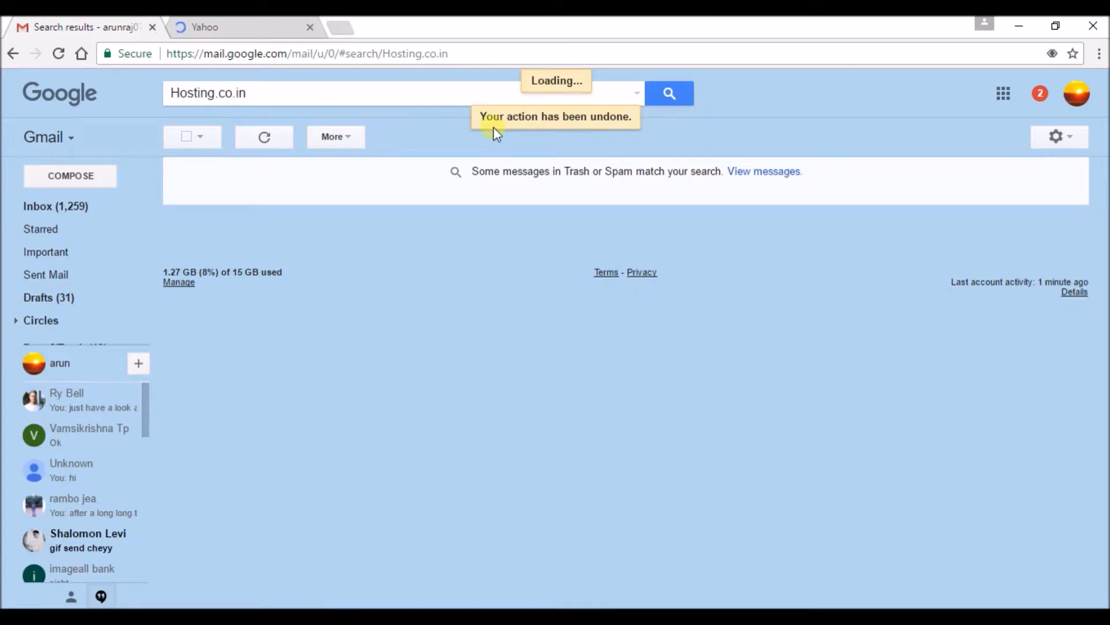